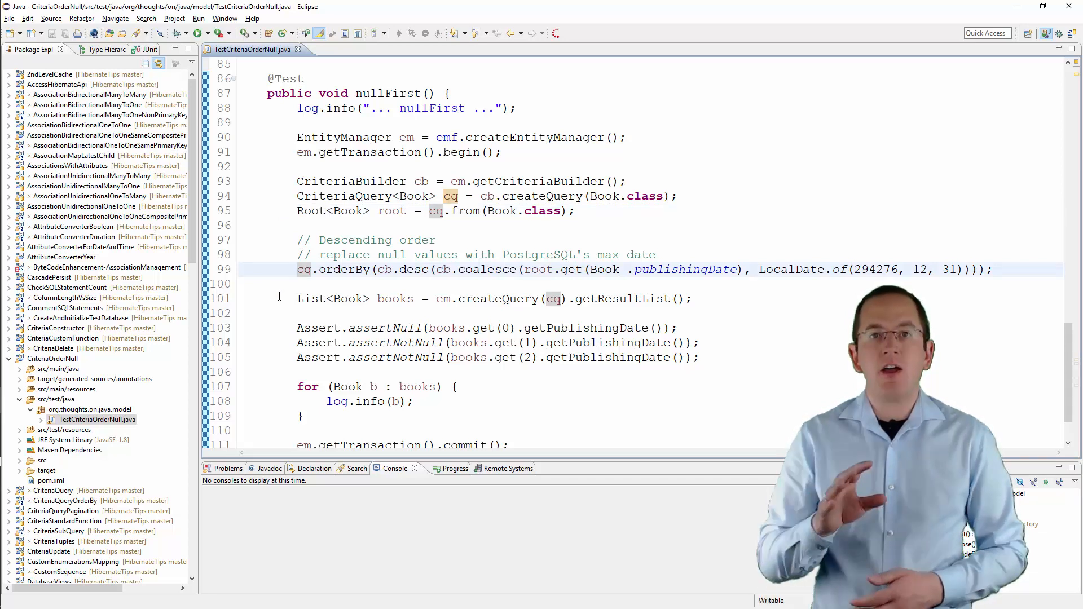
Highlight the coalesce max date, publishingDate and descending order, then run nullFirst as a JUnit test
{"action": "double_click", "coordinate": [487, 270]}
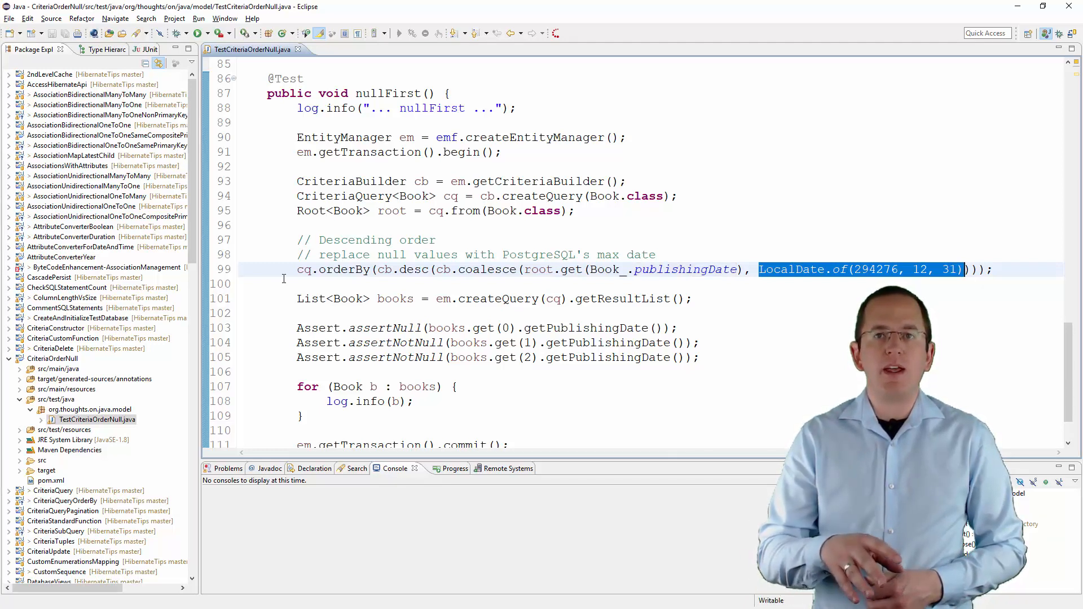
{"action": "double_click", "coordinate": [604, 270]}
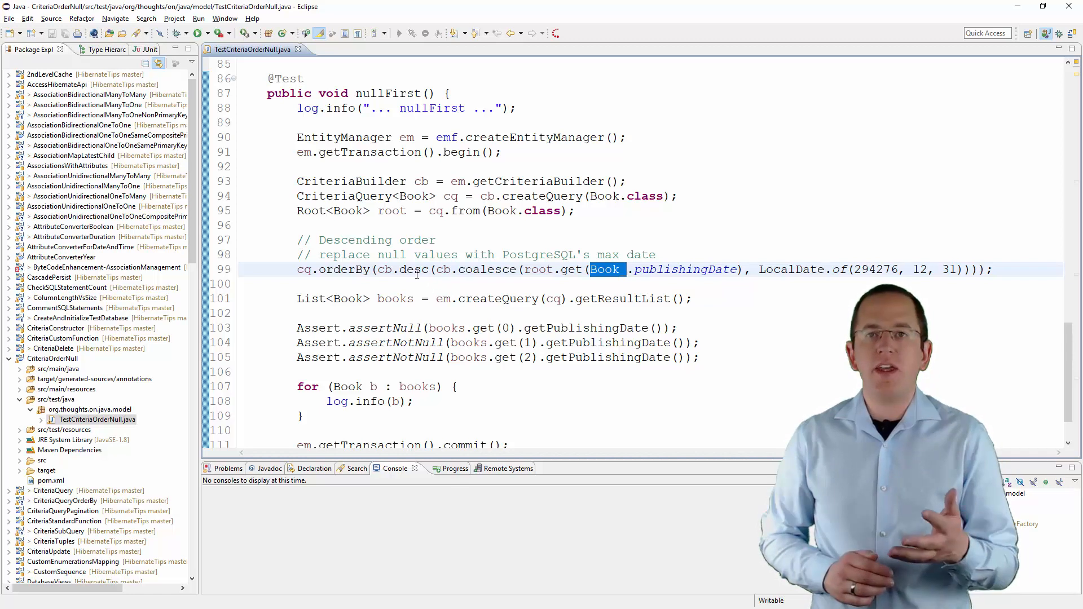
{"action": "double_click", "coordinate": [414, 270]}
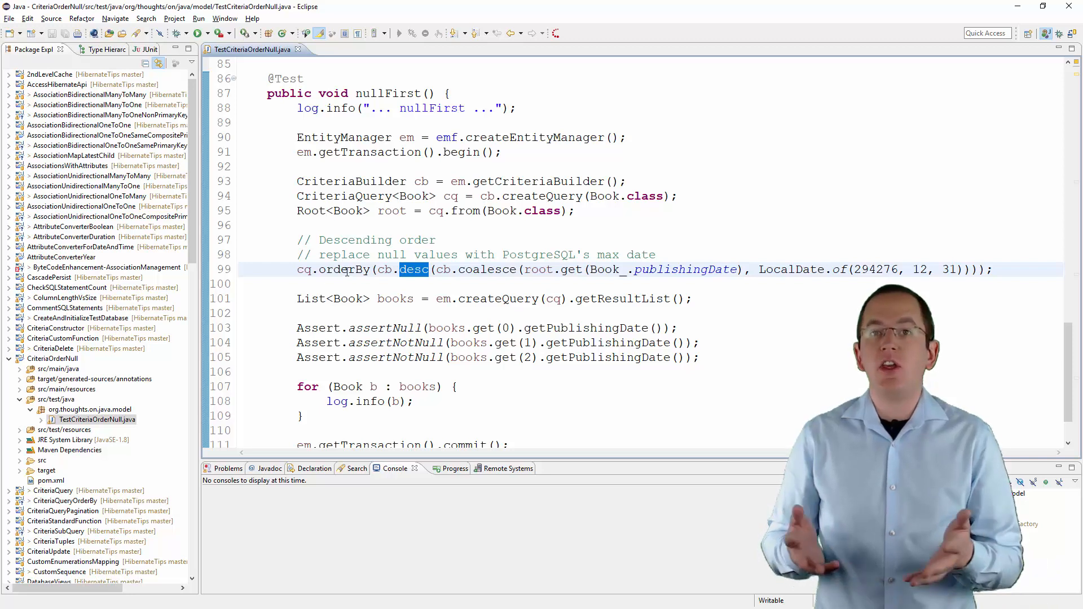
{"action": "double_click", "coordinate": [342, 269]}
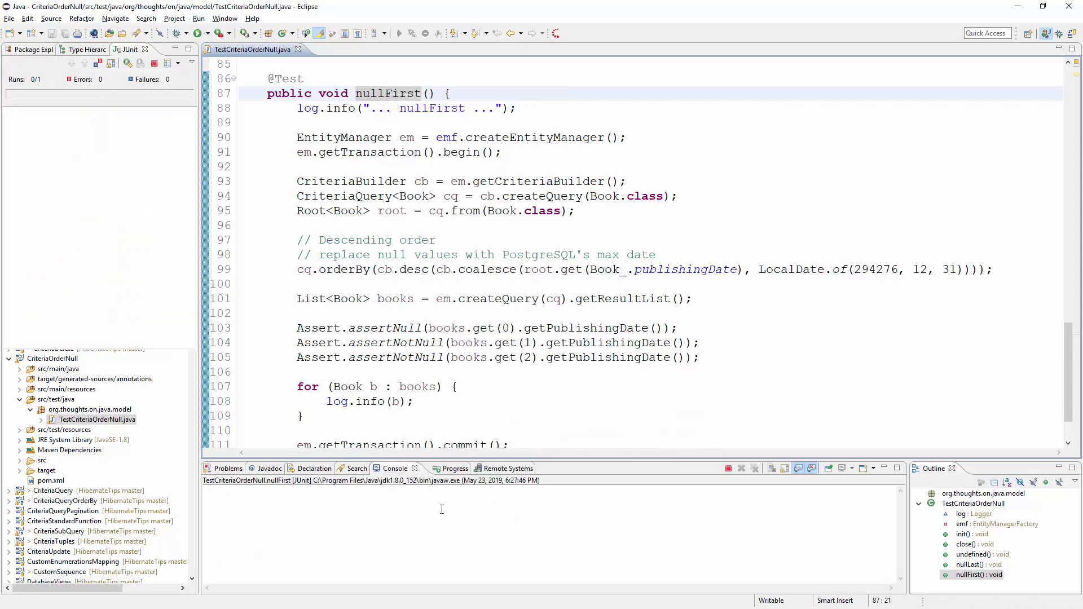
{"action": "left_click", "coordinate": [198, 33]}
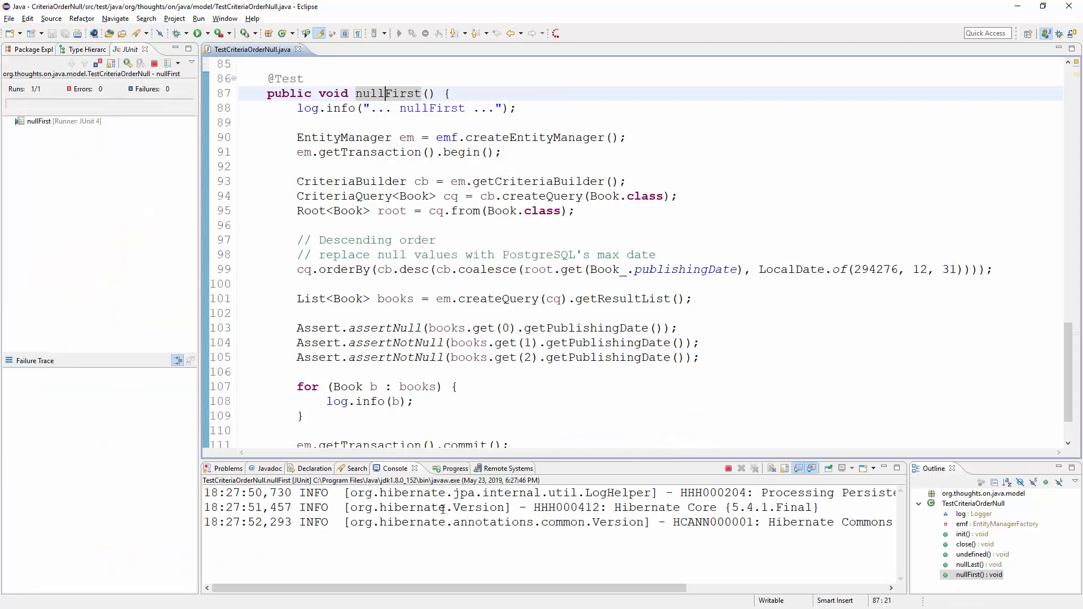